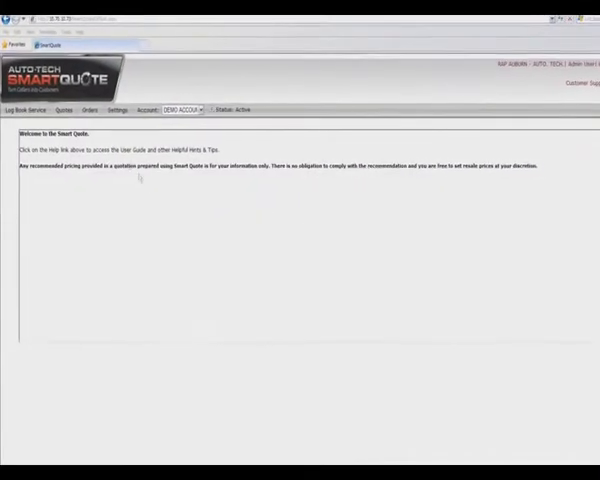
Step: Expand the Log Book Service menu to show Scheduled Services, Parts Maintenance and Preferences
click(26, 108)
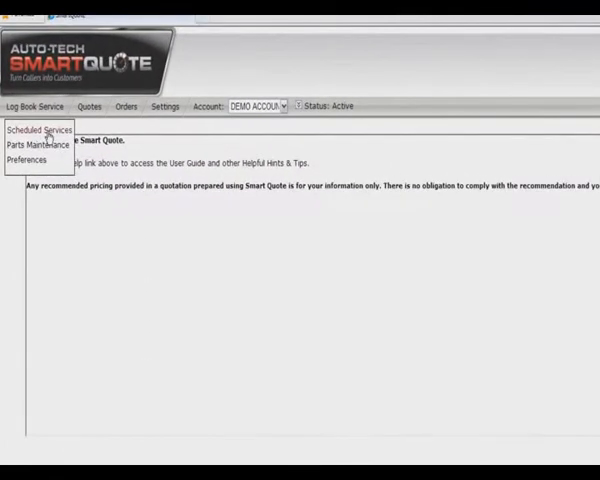
Step: Start a Scheduled Services quote and browse the vehicle make list
click(42, 130)
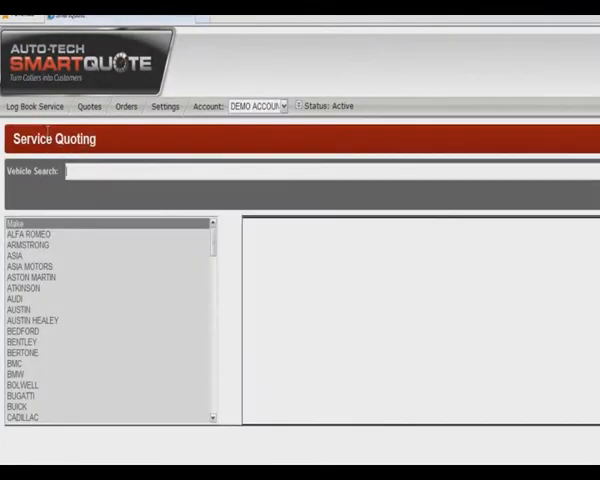
mouse_move(212, 254)
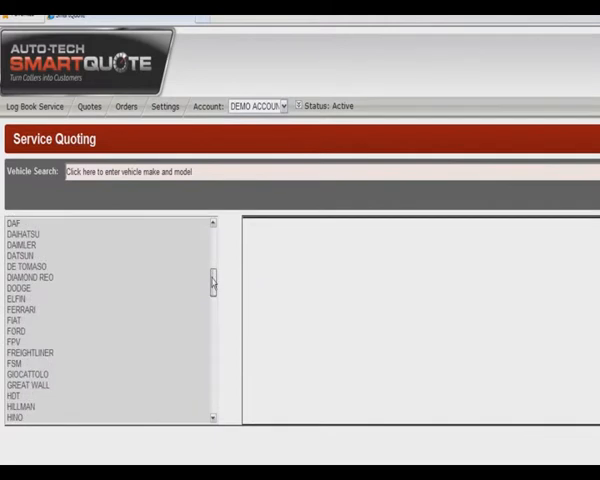
scroll(up, 3)
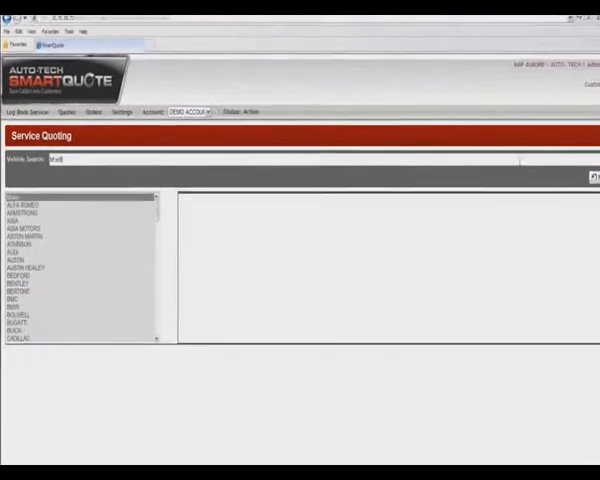
Step: Search for Falcon and select the Ford Falcon BF sedan for the quote
click(570, 156)
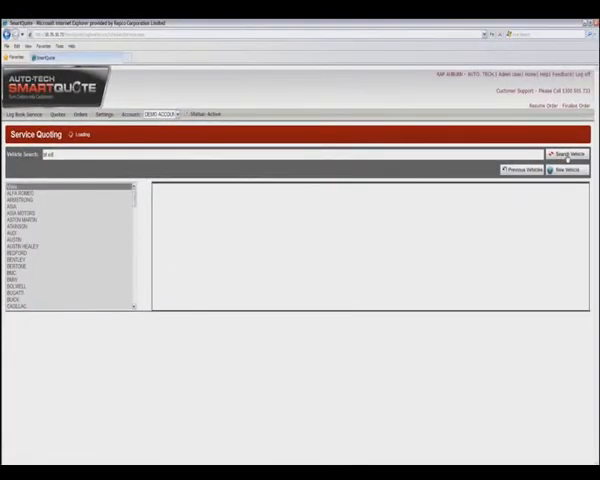
click(568, 154)
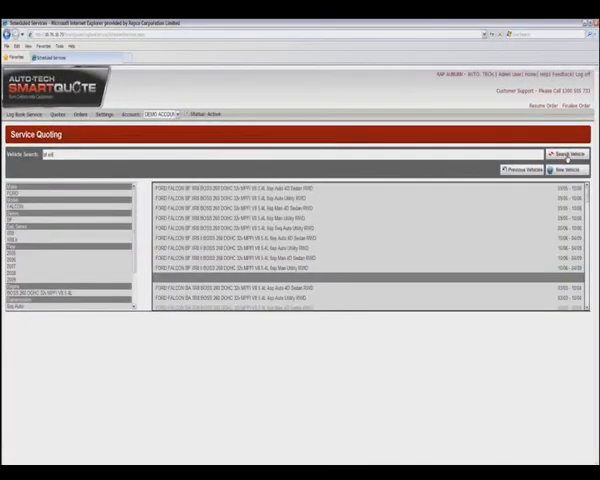
click(350, 204)
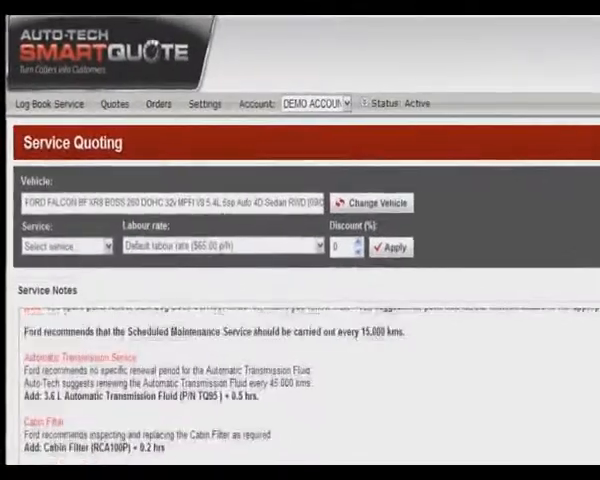
scroll(down, 3)
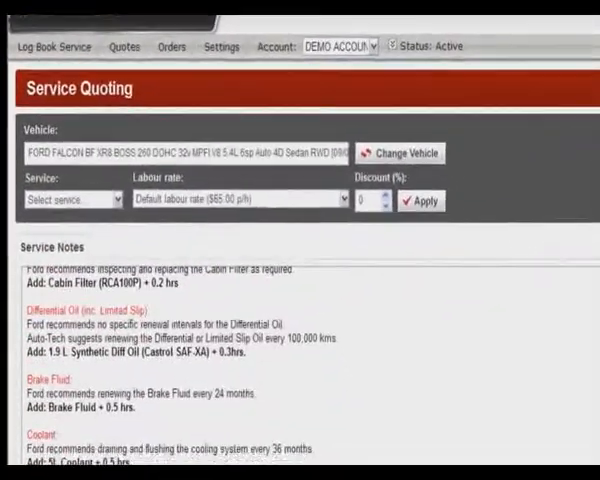
scroll(up, 3)
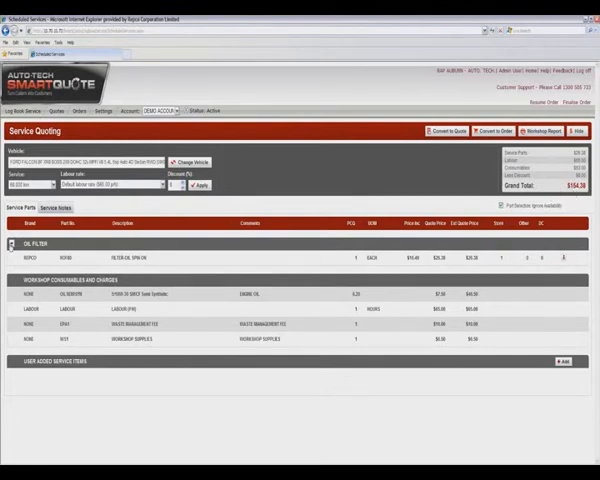
Step: Apply the Best labour rate ($99.00 p/h) with a 10% discount to the quote
click(12, 244)
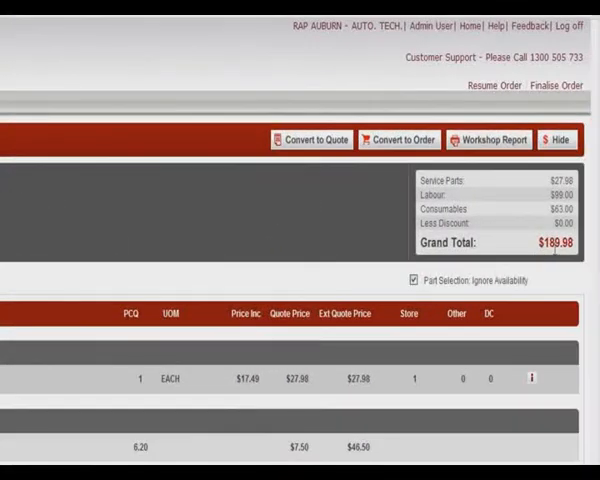
mouse_move(148, 264)
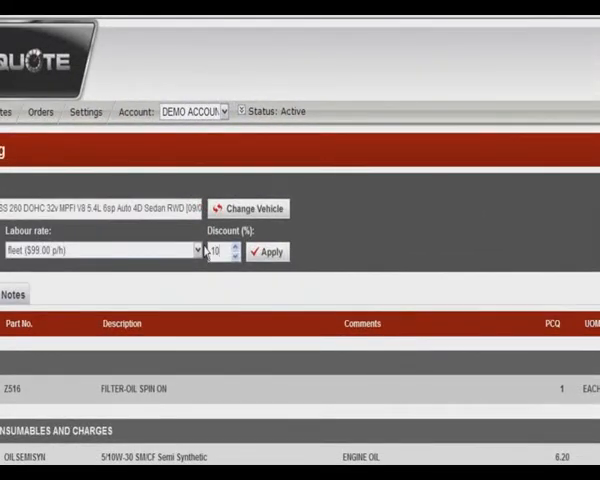
click(266, 252)
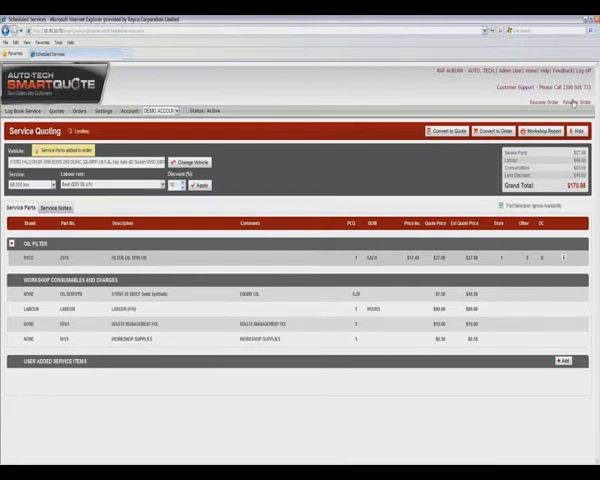
Step: Convert the quote to an order with order reference ABCJ
click(490, 132)
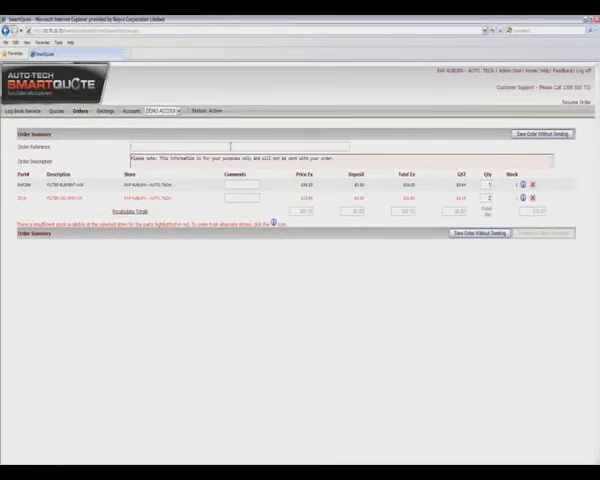
text(ABCJ)
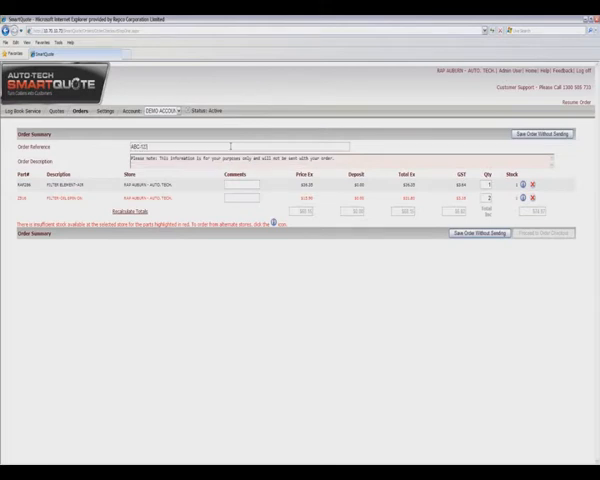
mouse_move(436, 196)
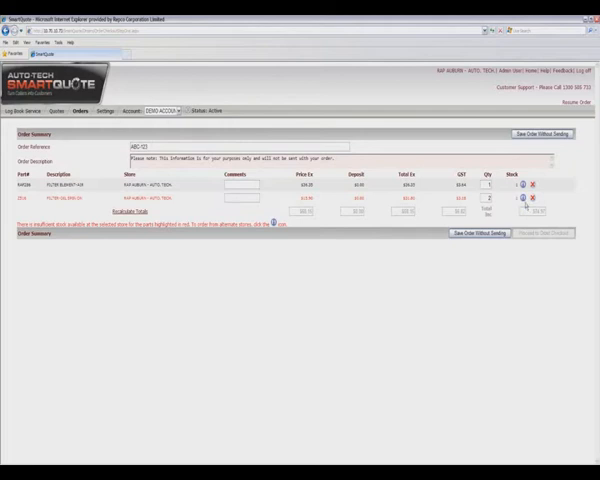
mouse_move(524, 200)
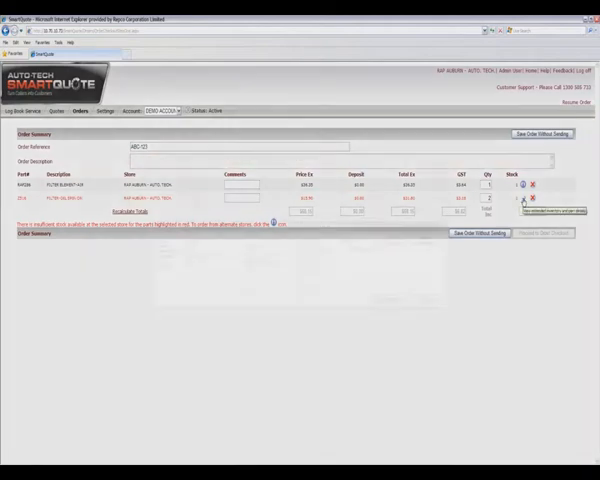
Step: Submit the ABCJ parts order and confirm finalising it
click(524, 200)
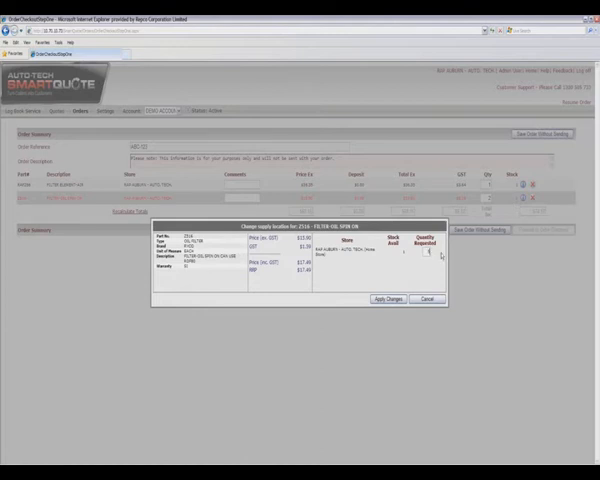
click(388, 300)
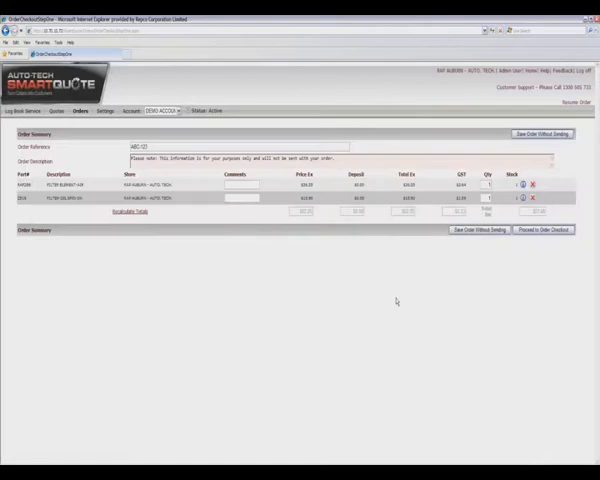